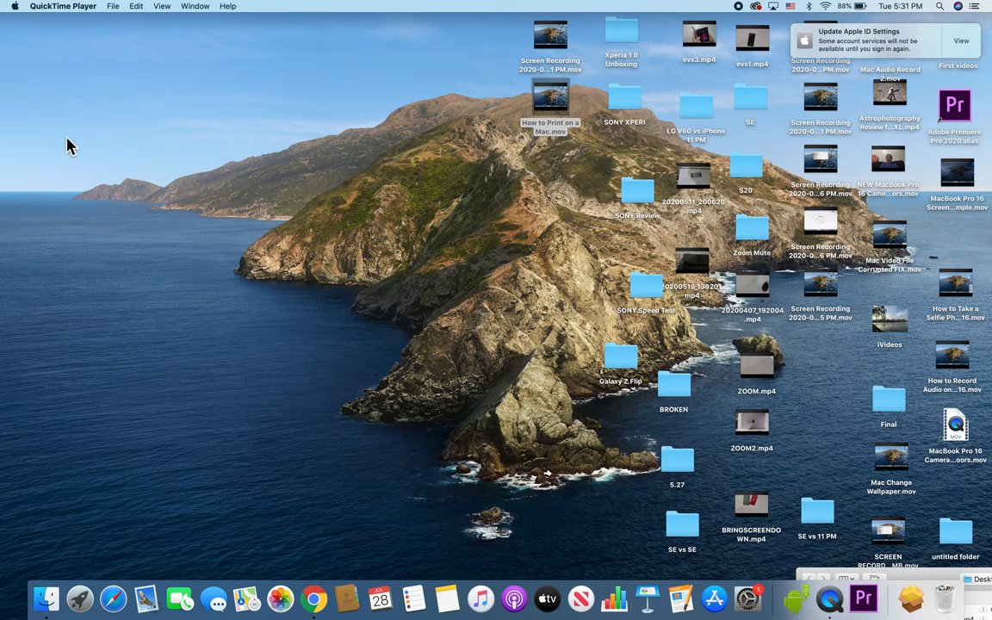
mouse_move(137, 448)
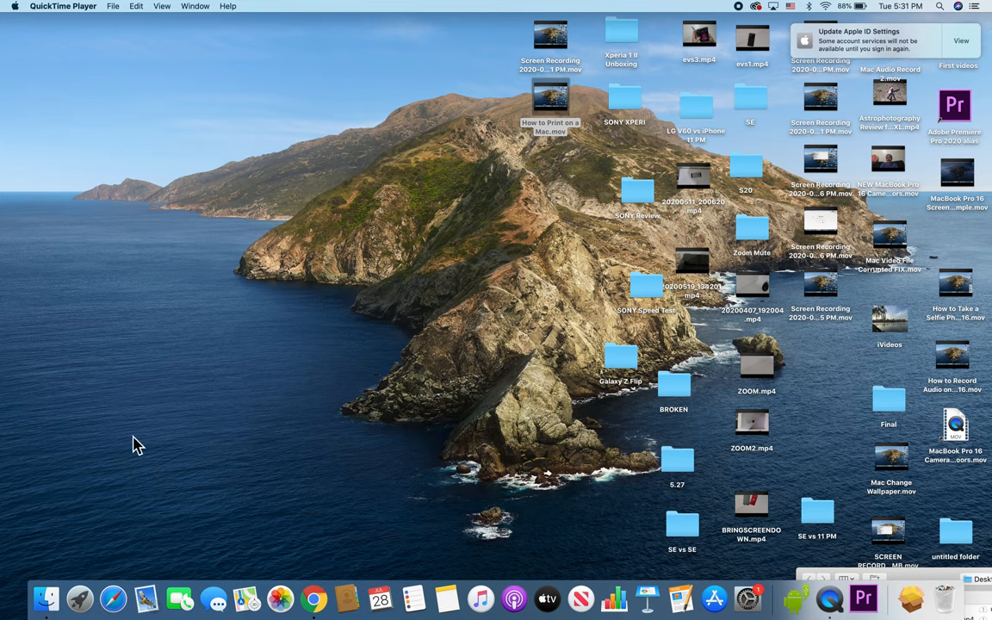
mouse_move(172, 393)
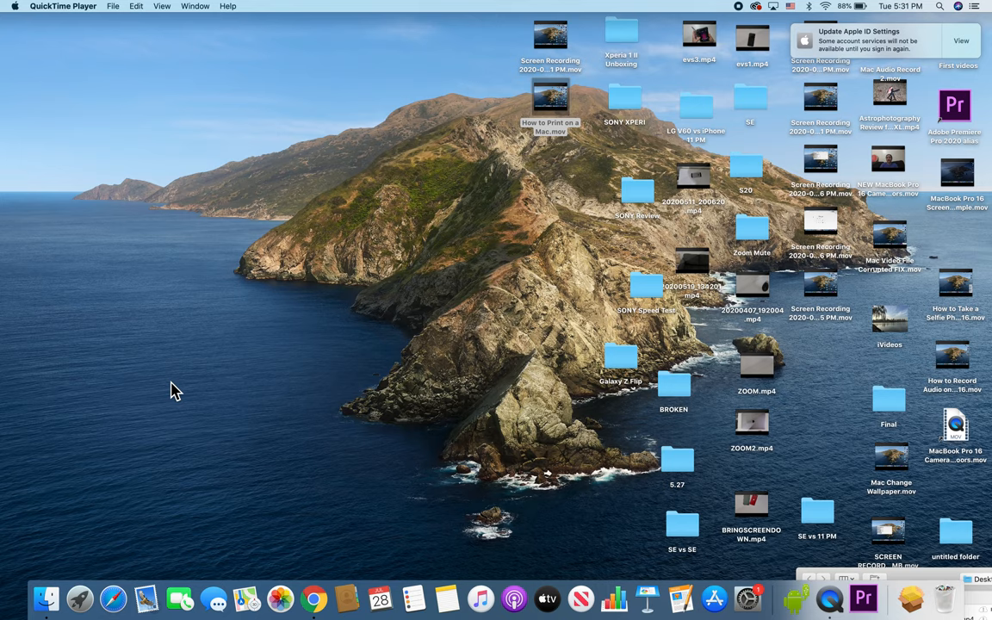
mouse_move(272, 510)
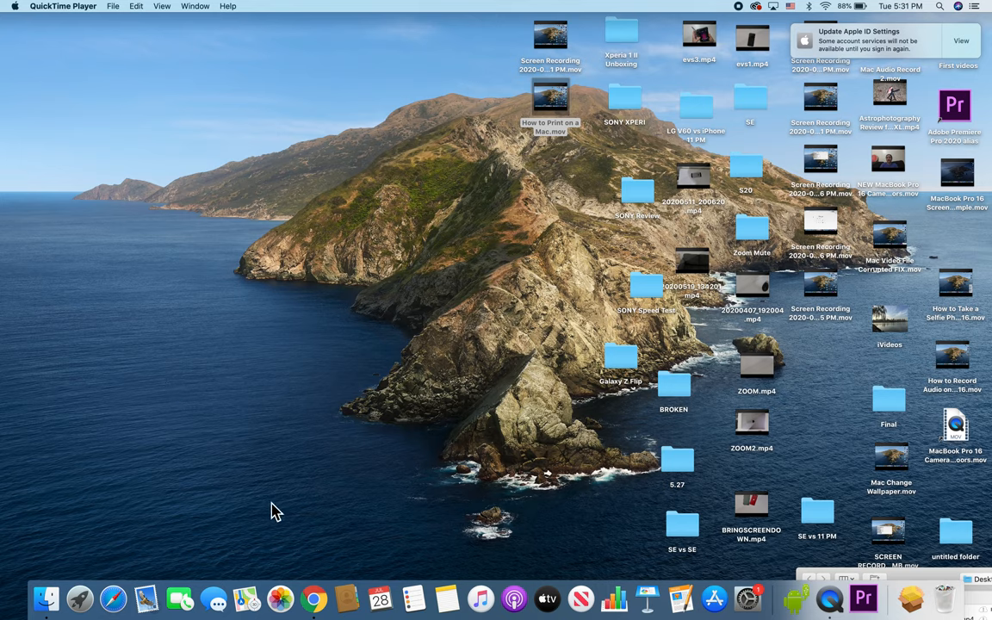
mouse_move(314, 551)
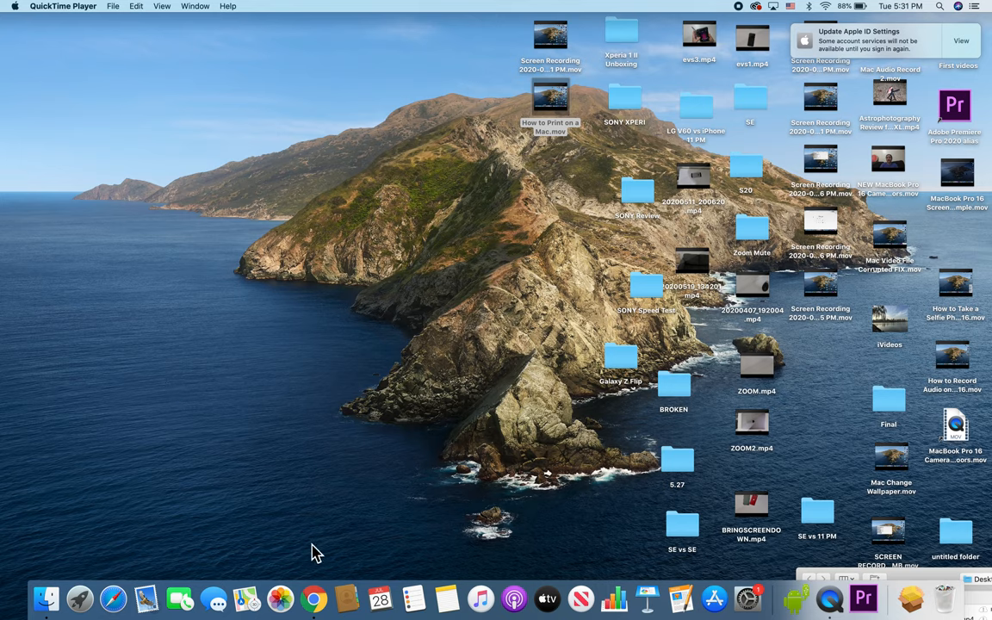
Switch to the Chrome window showing the Google New Tab page.
click(313, 600)
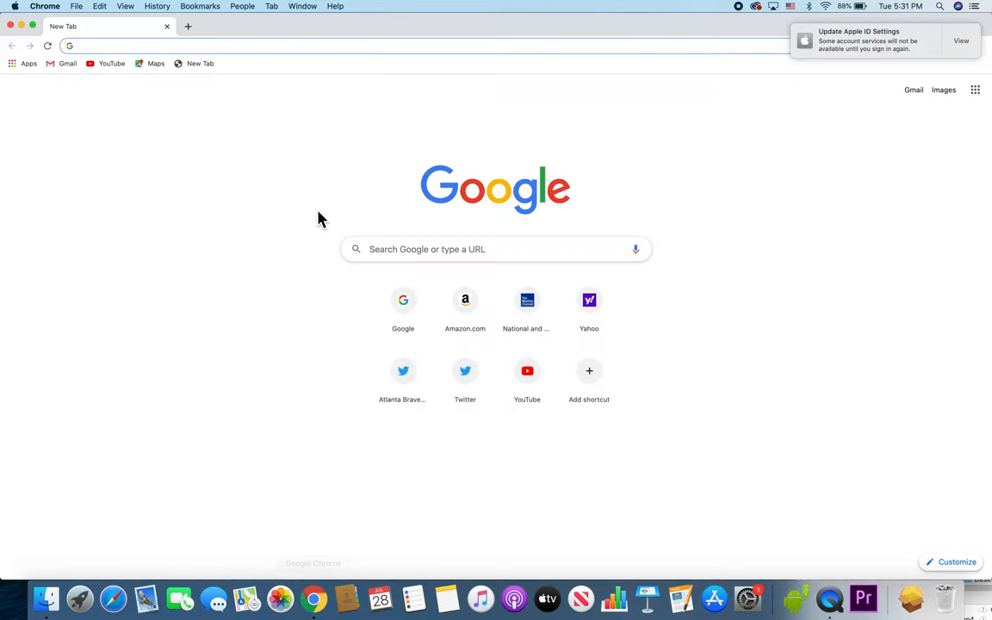
mouse_move(231, 327)
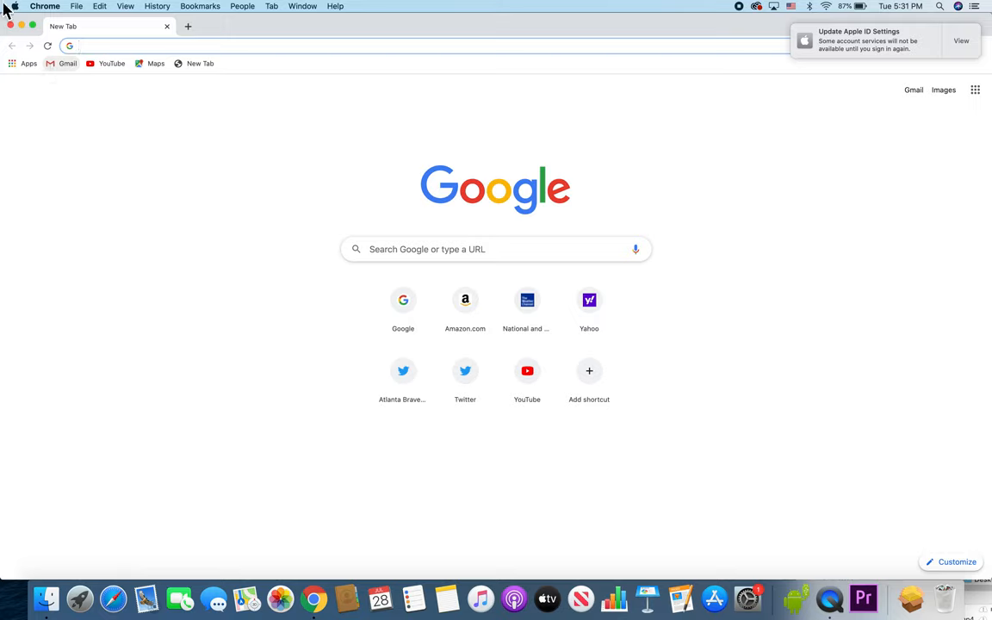
mouse_move(79, 10)
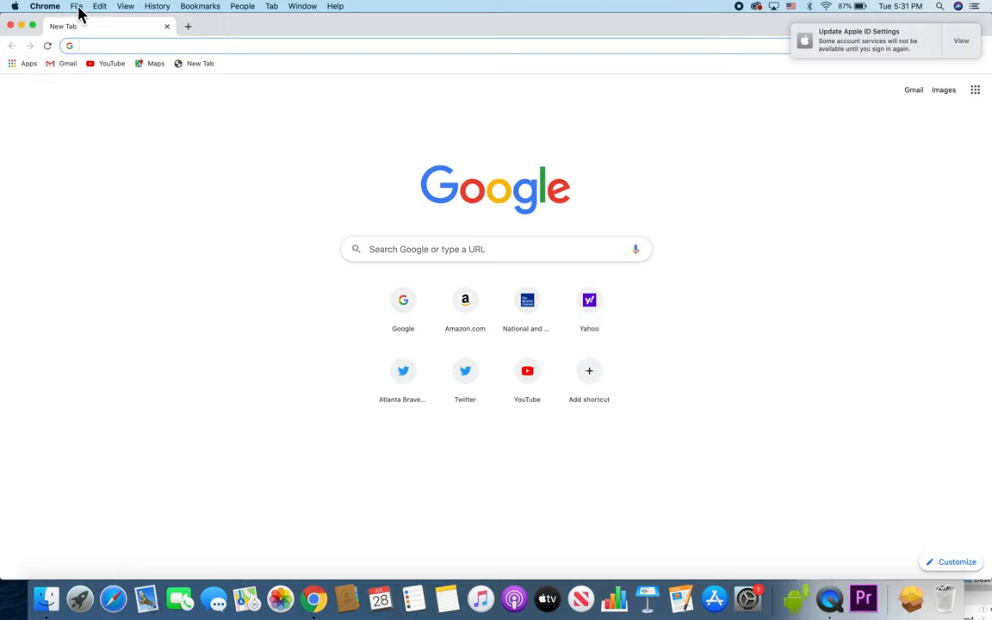
click(76, 7)
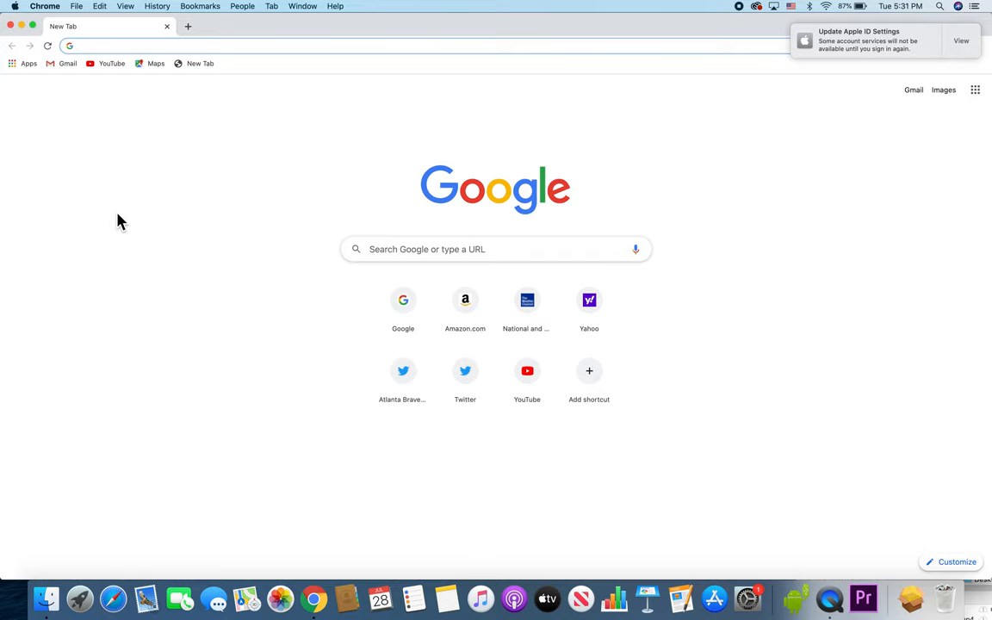
Bring up the Print dialog (Cmd+P) and list the available print destinations.
key(Cmd+p)
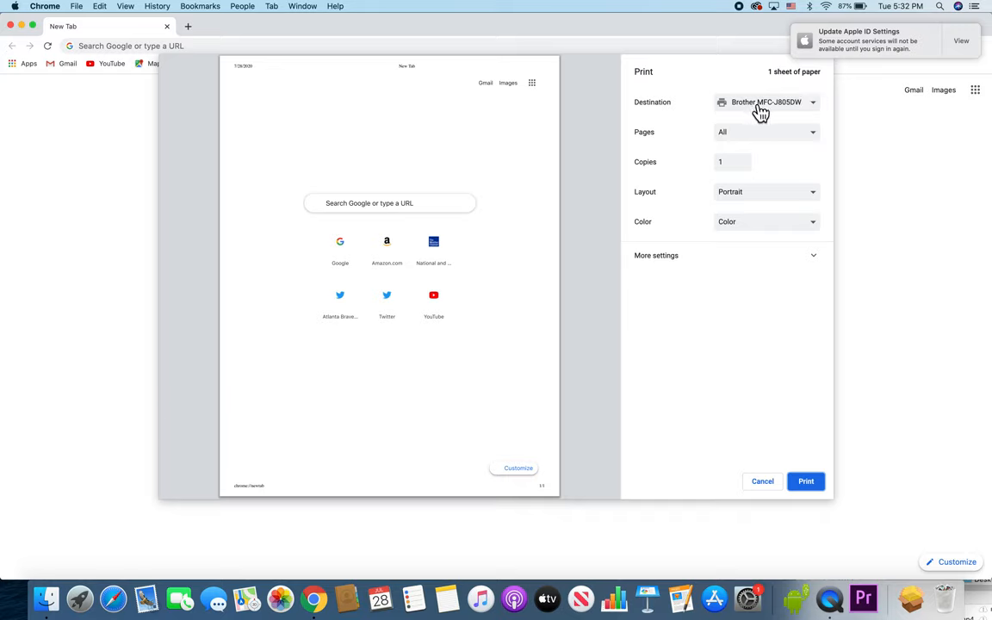
click(765, 102)
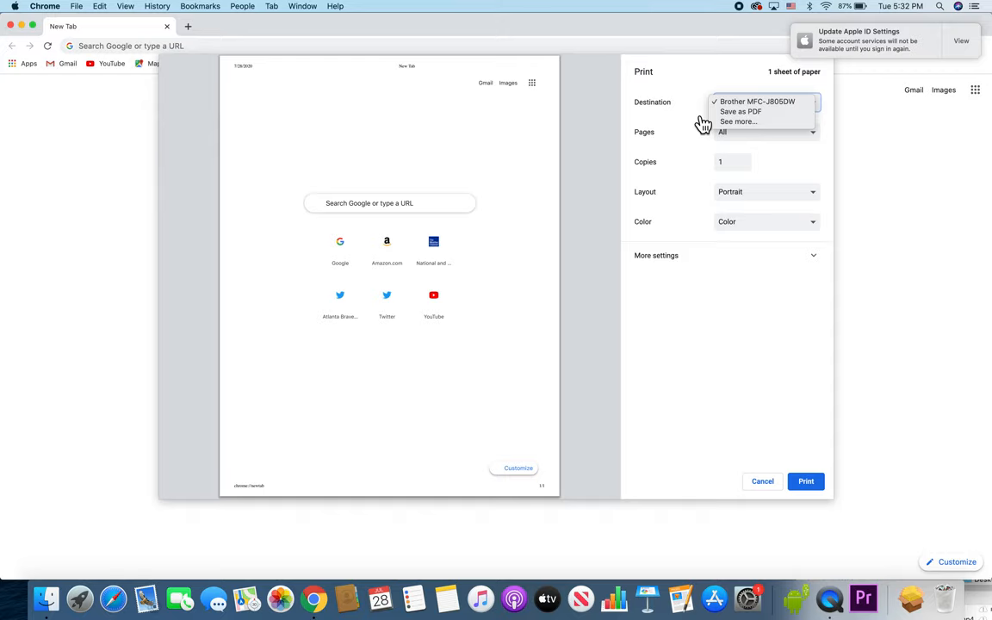
mouse_move(676, 131)
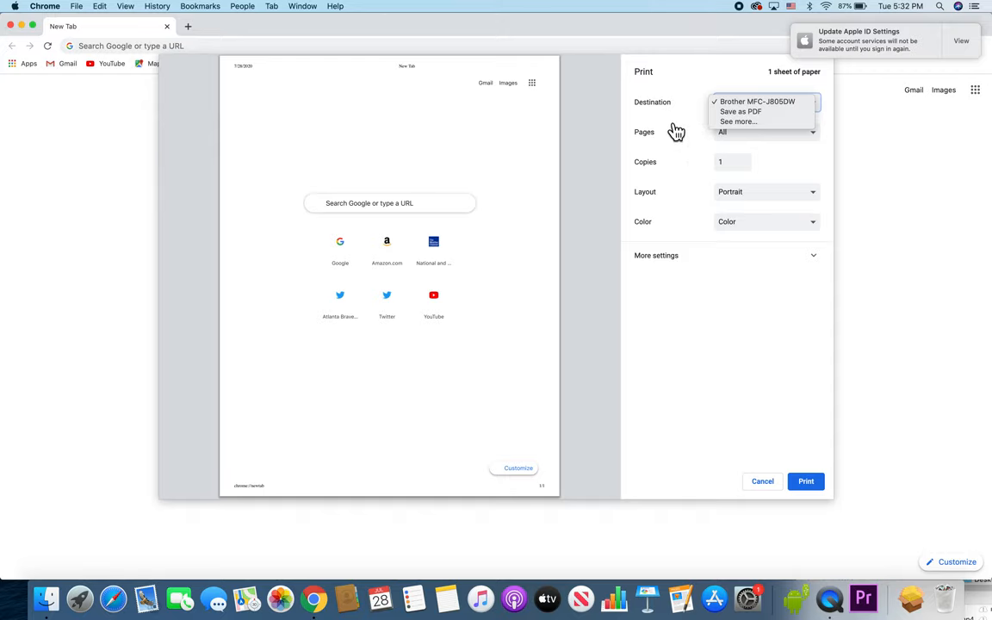
Keep the current printer, all pages, portrait orientation and colour after viewing each option list.
click(754, 100)
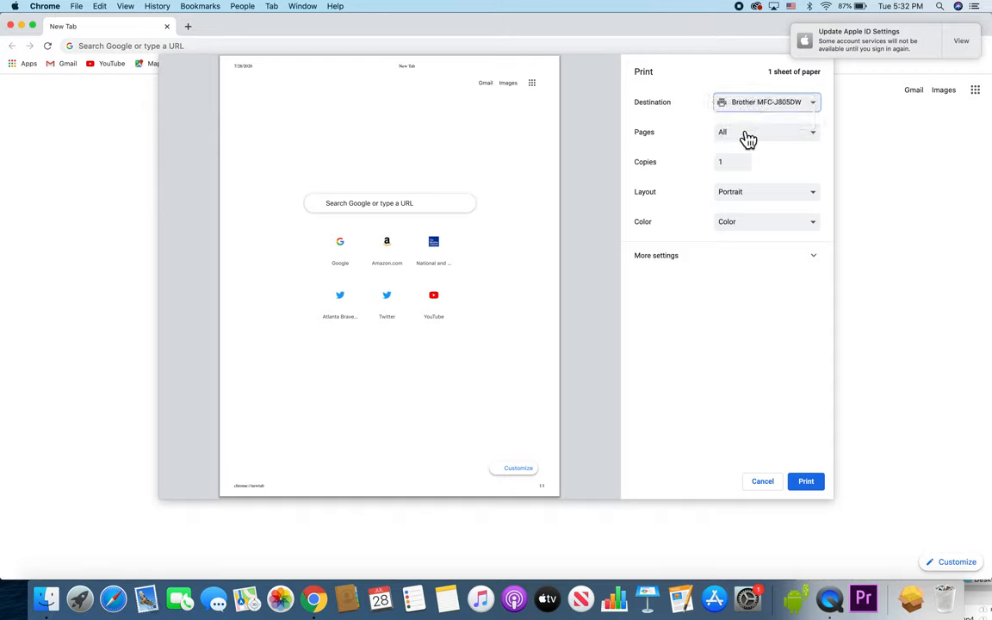
click(766, 131)
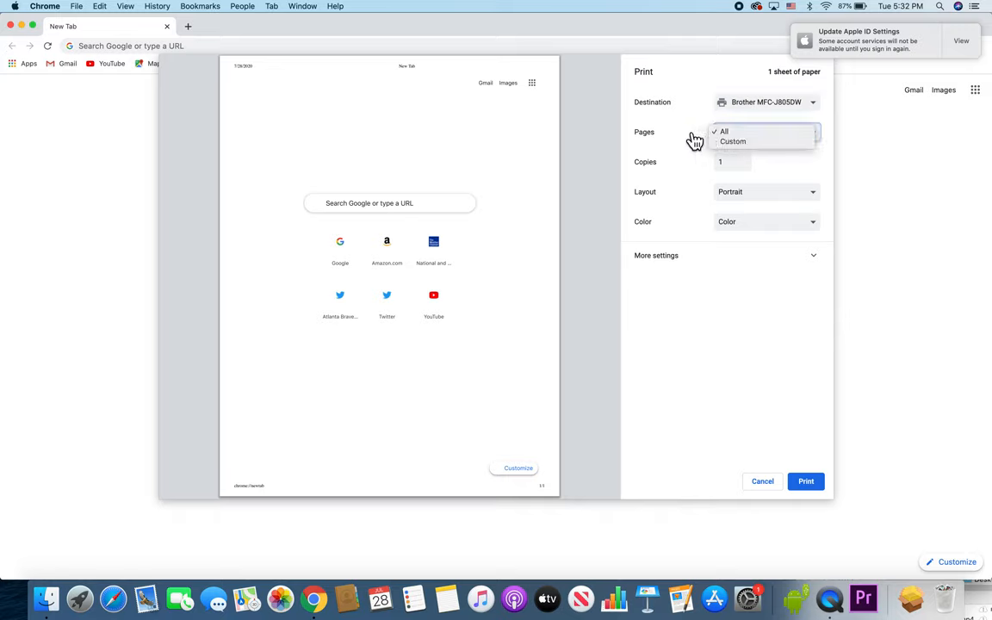
click(723, 130)
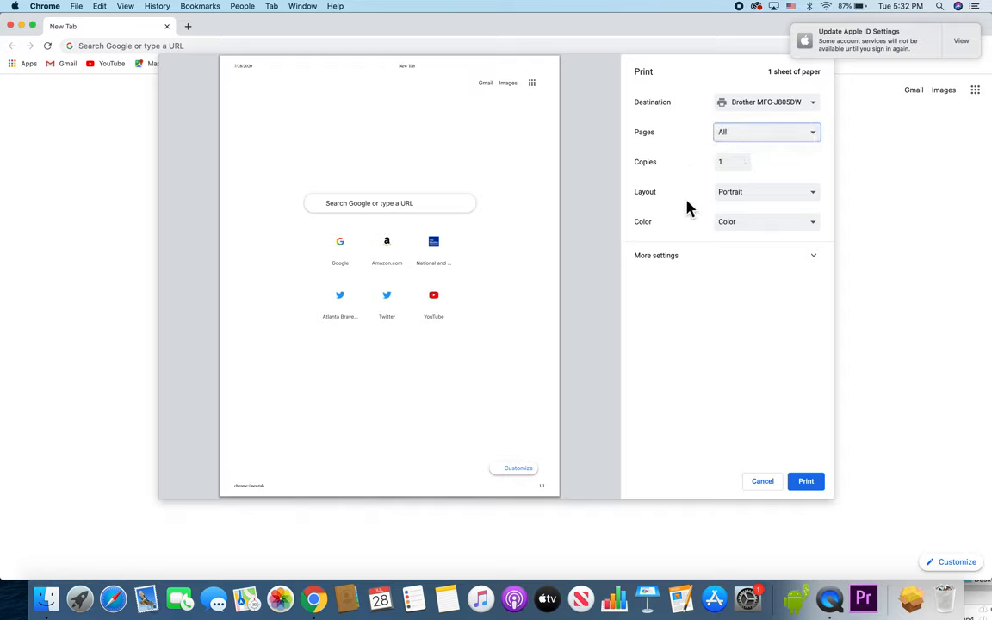
click(765, 191)
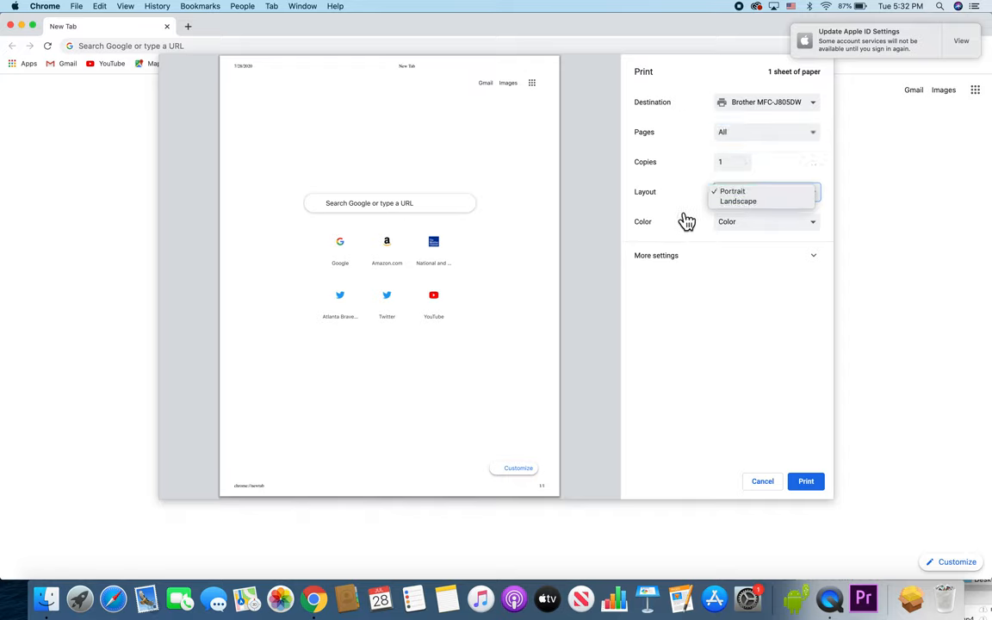
click(730, 192)
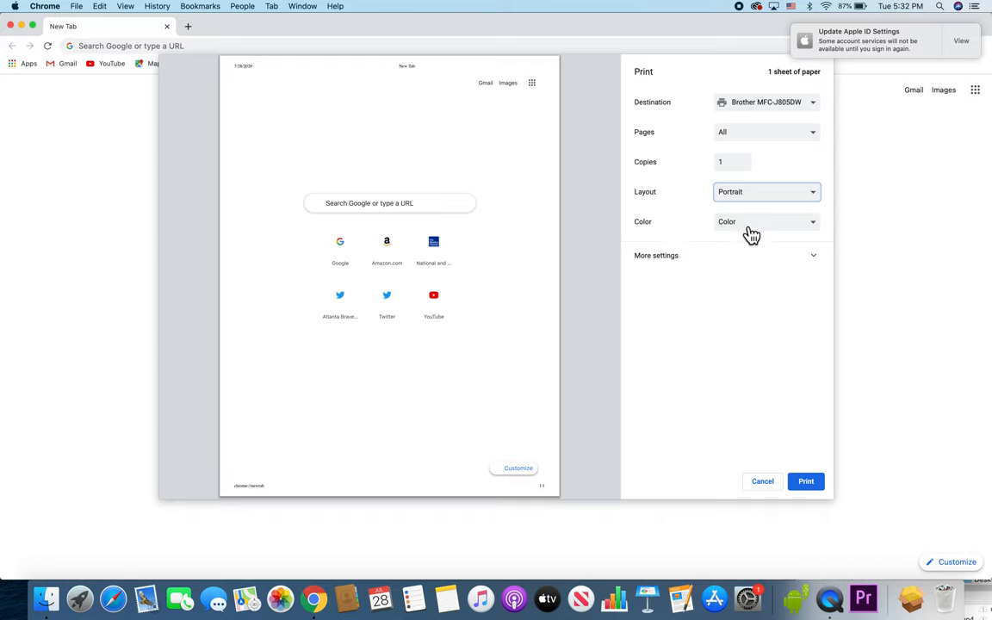
click(765, 220)
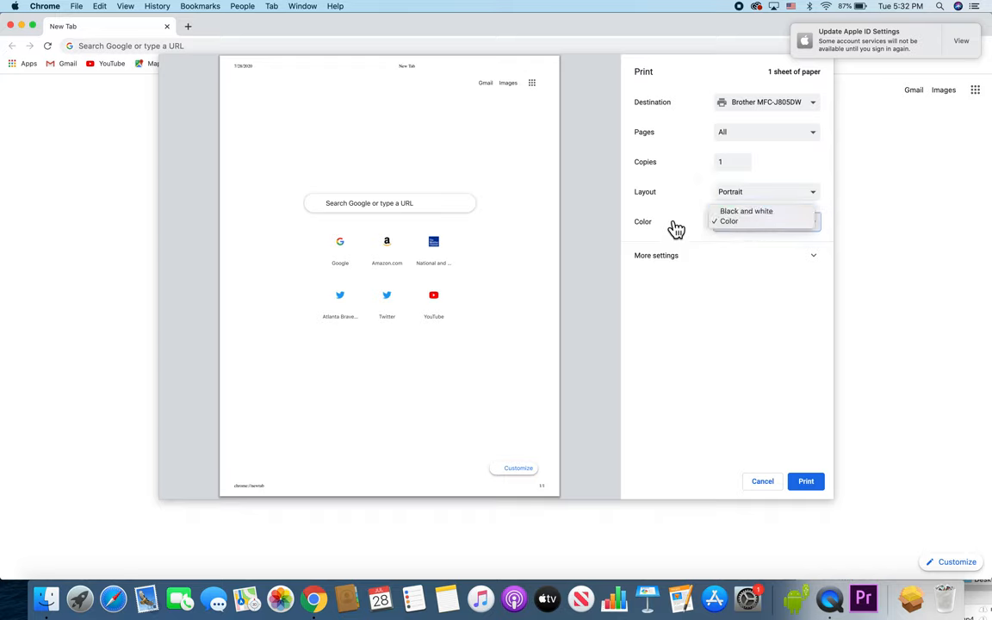
click(737, 221)
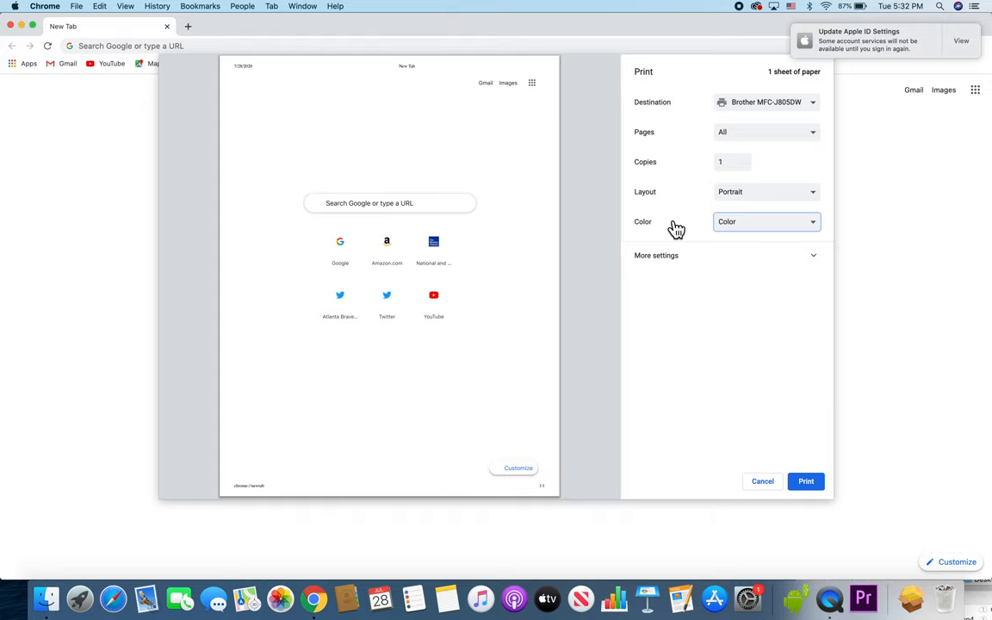
mouse_move(747, 296)
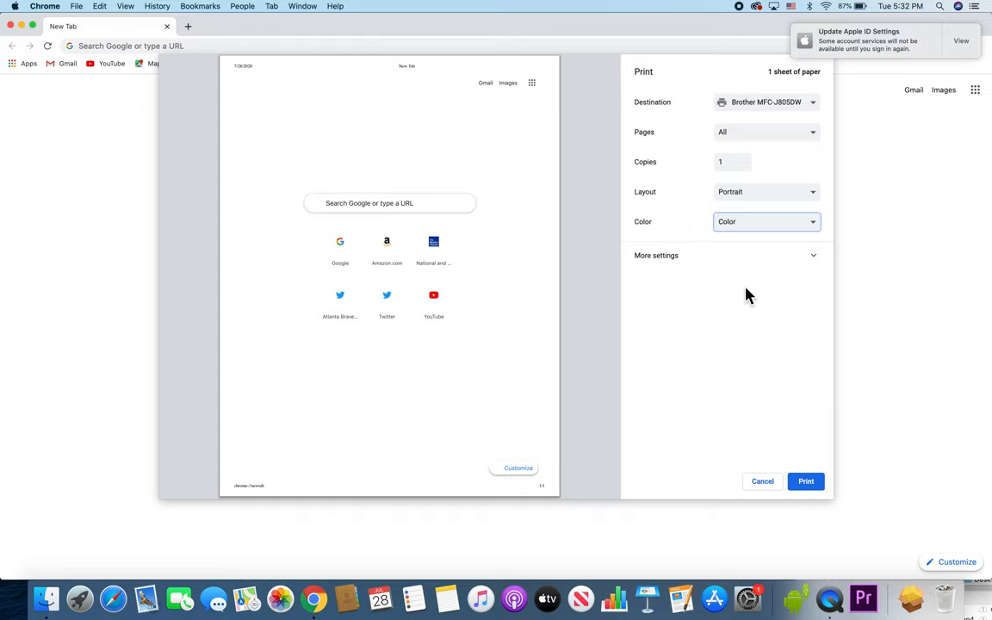
Dismiss the print settings without printing, returning to the New Tab page.
click(761, 483)
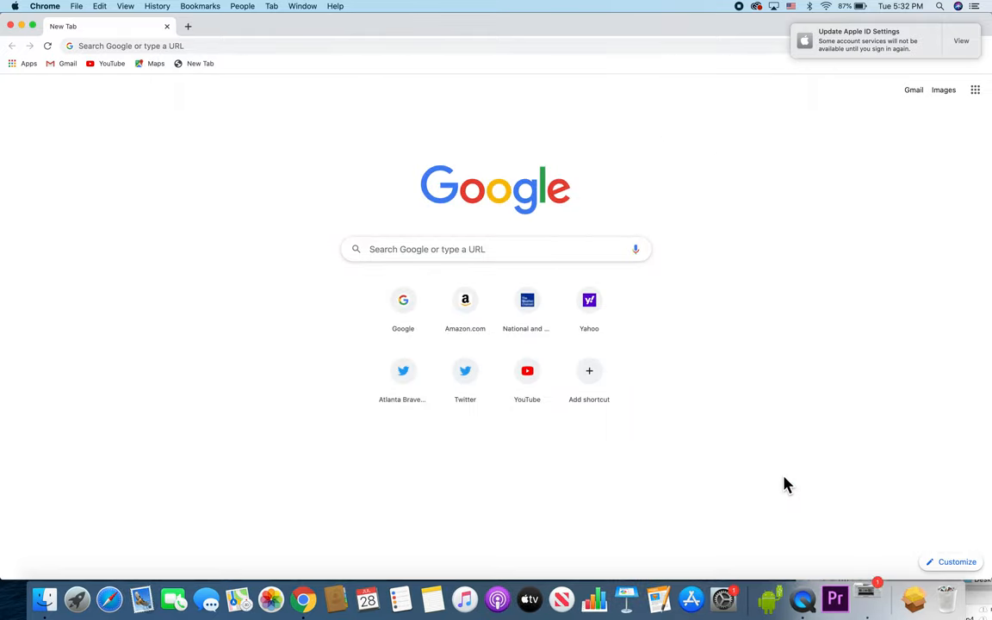